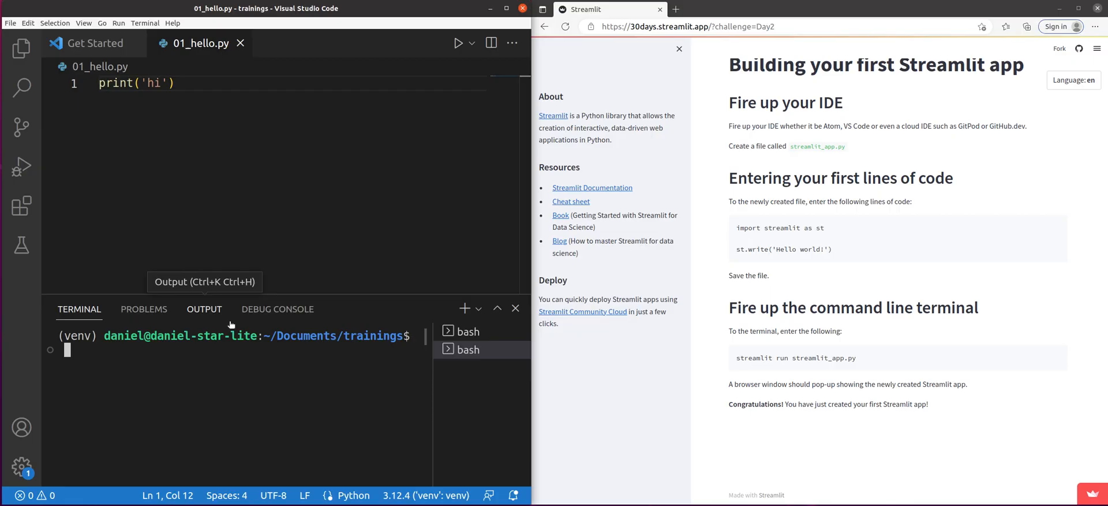
mouse_move(260, 203)
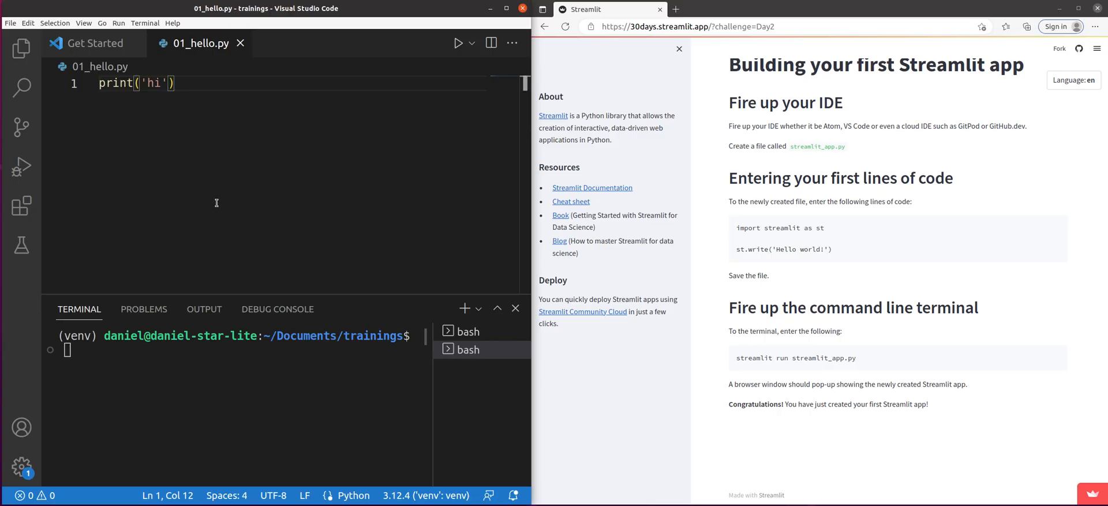
mouse_move(251, 348)
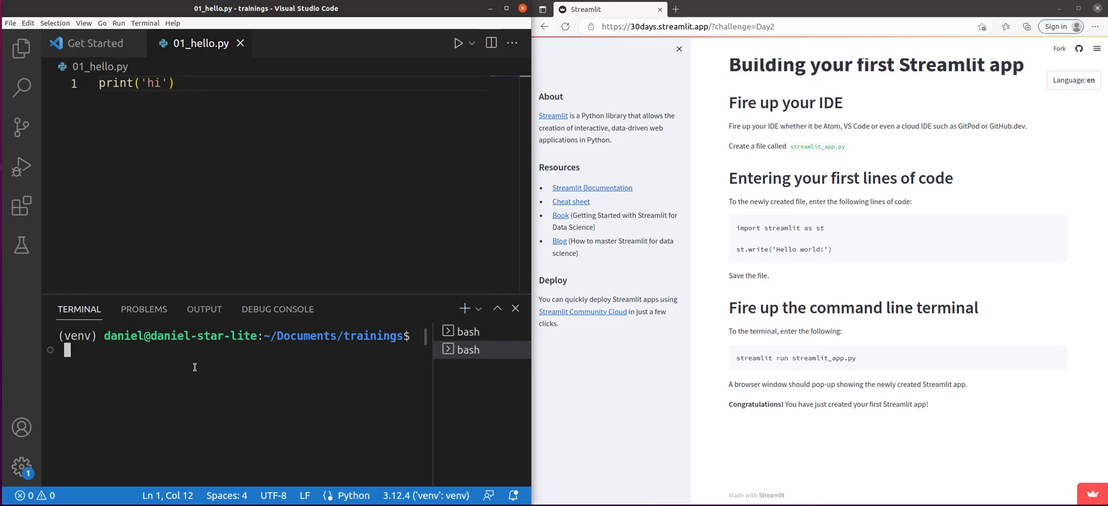
- Run 01_hello.py with python in the terminal so it prints hi
type("python h")
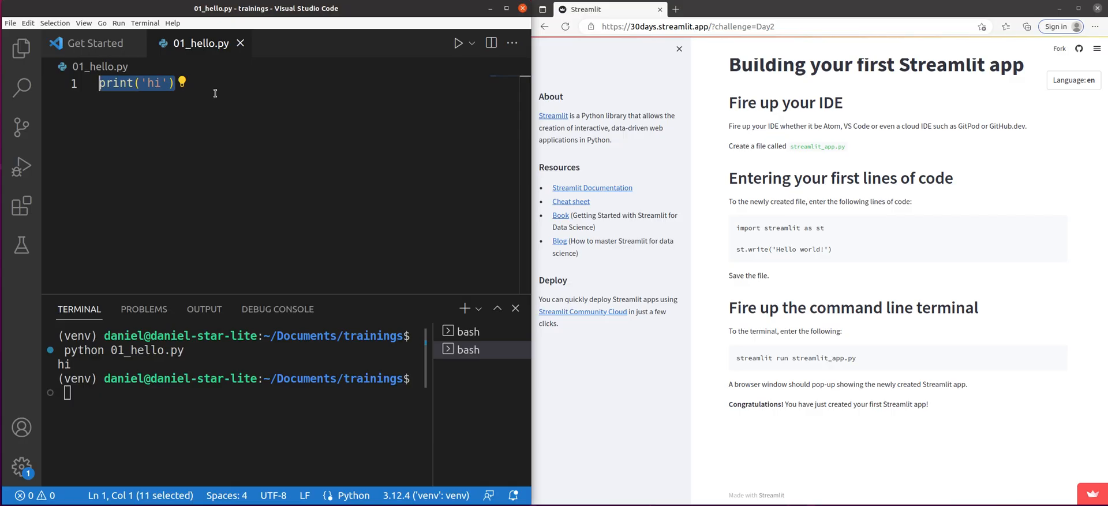
- Rewrite 01_hello.py to import streamlit as st and st.write('Accounting is more fun with Python!'), then save it
type("i")
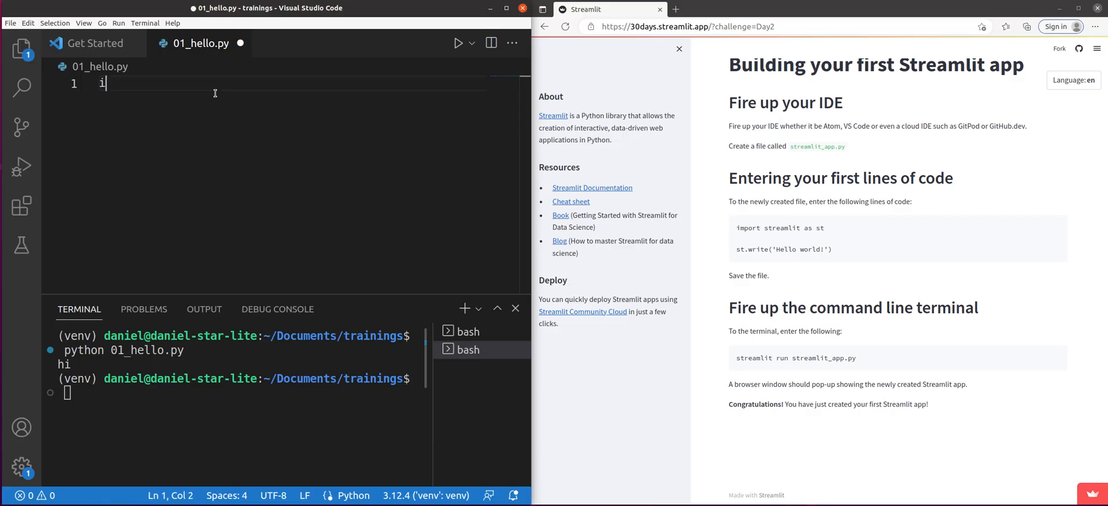
type("mport streamlit as")
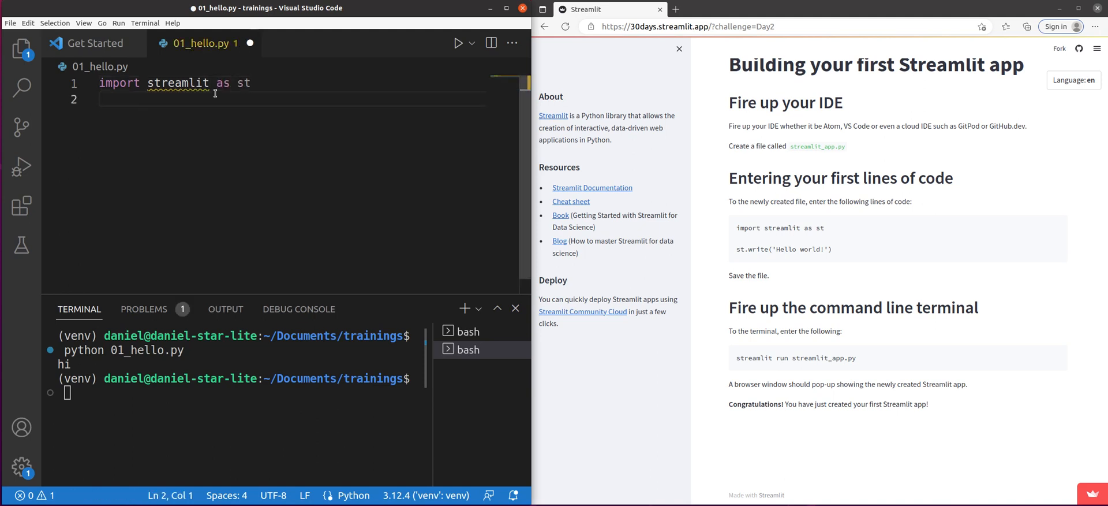
type("st.write()")
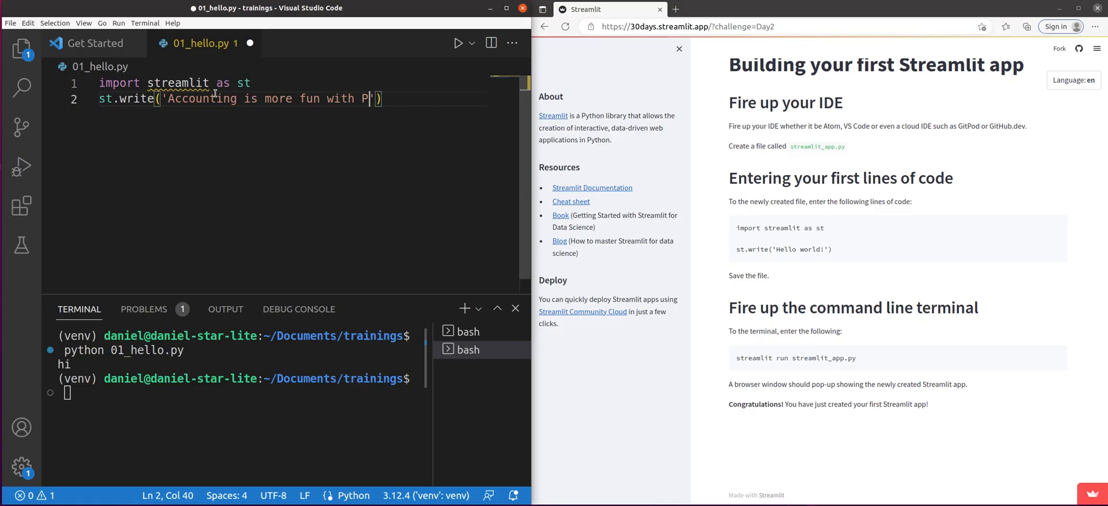
type("ython!")
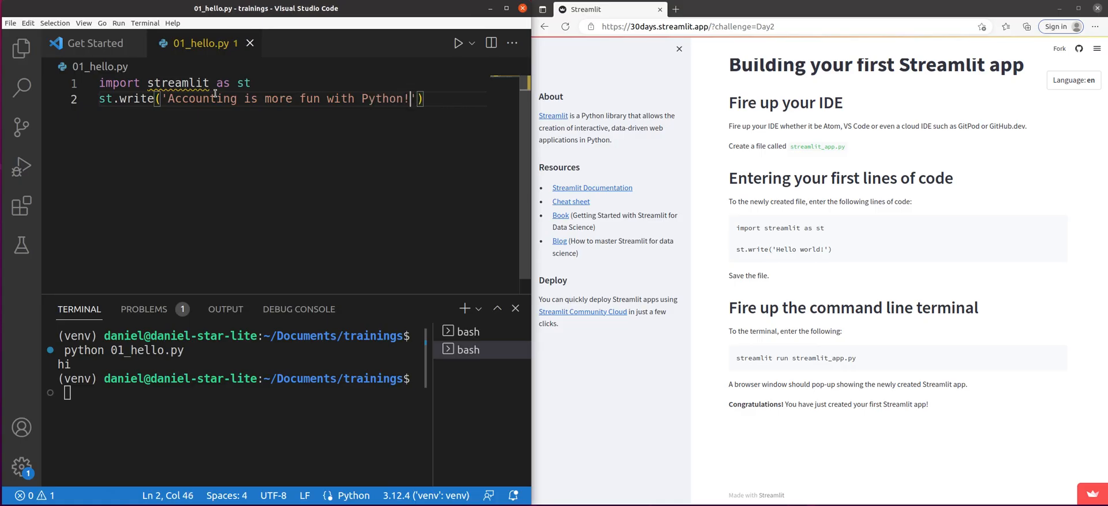
type("python 01_hello.py")
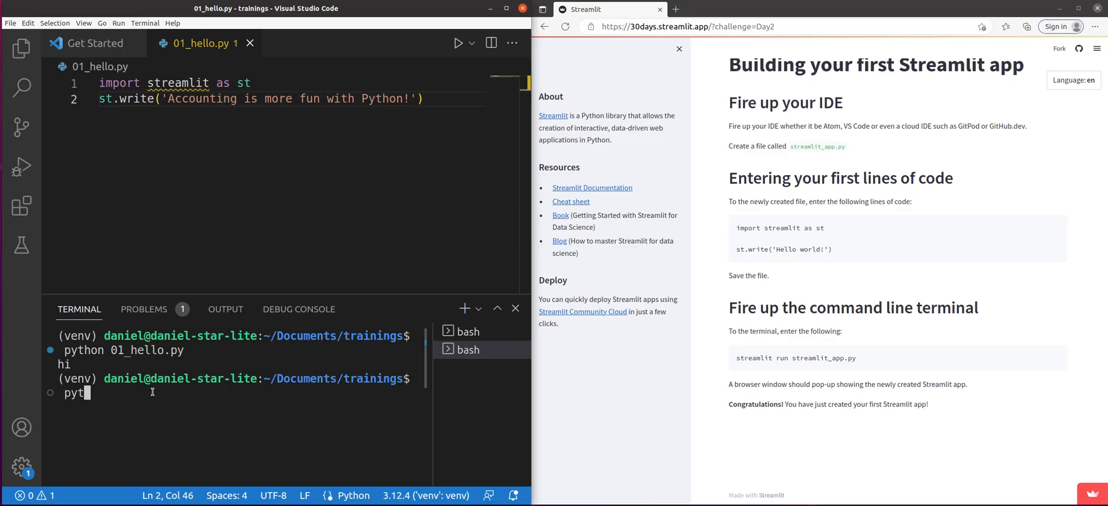
- Launch the app with streamlit run 01_hello.py, select its Network URL, and start a new Edge tab
type("streamli")
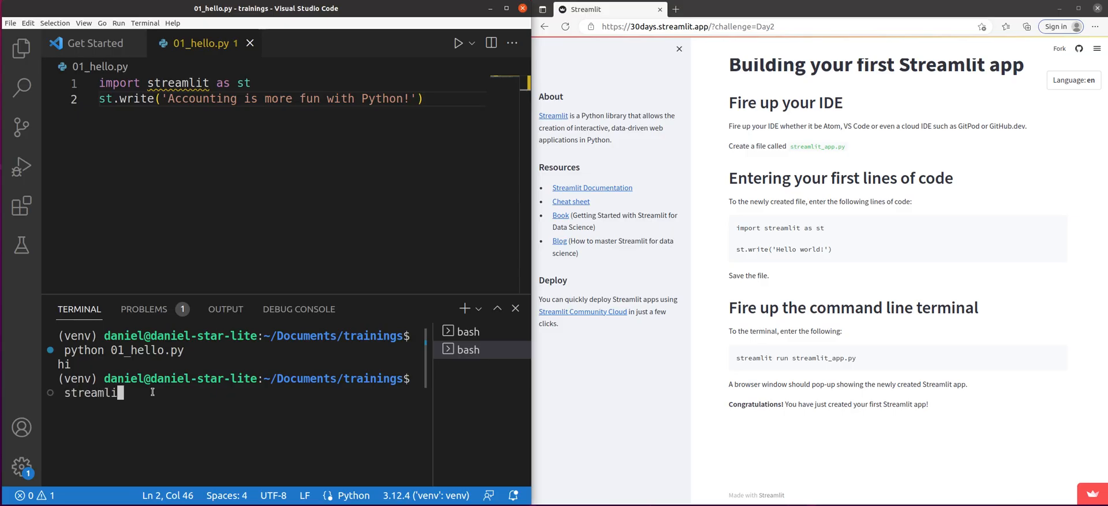
type("run 01_hello.py")
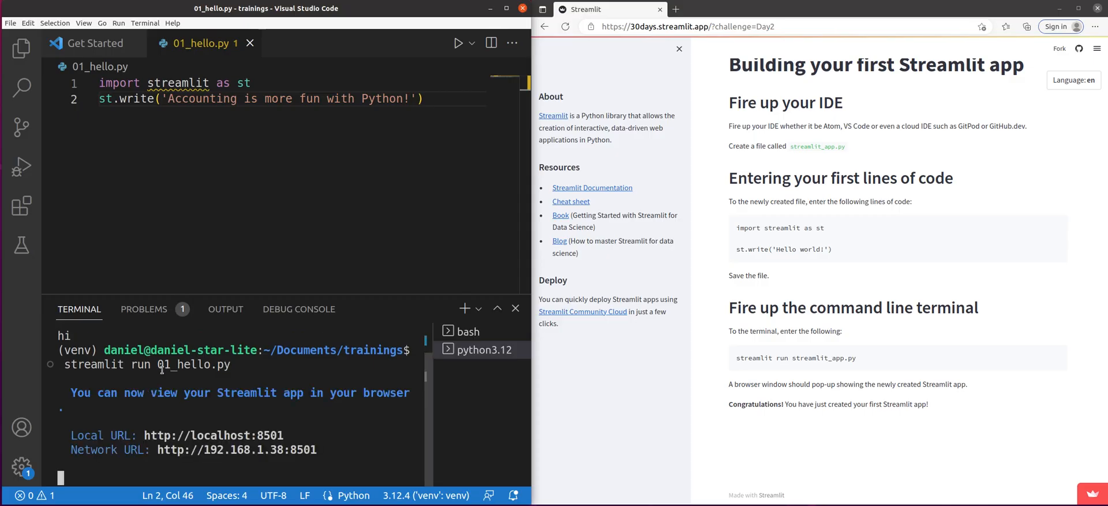
left_click_drag(156, 449, 327, 449)
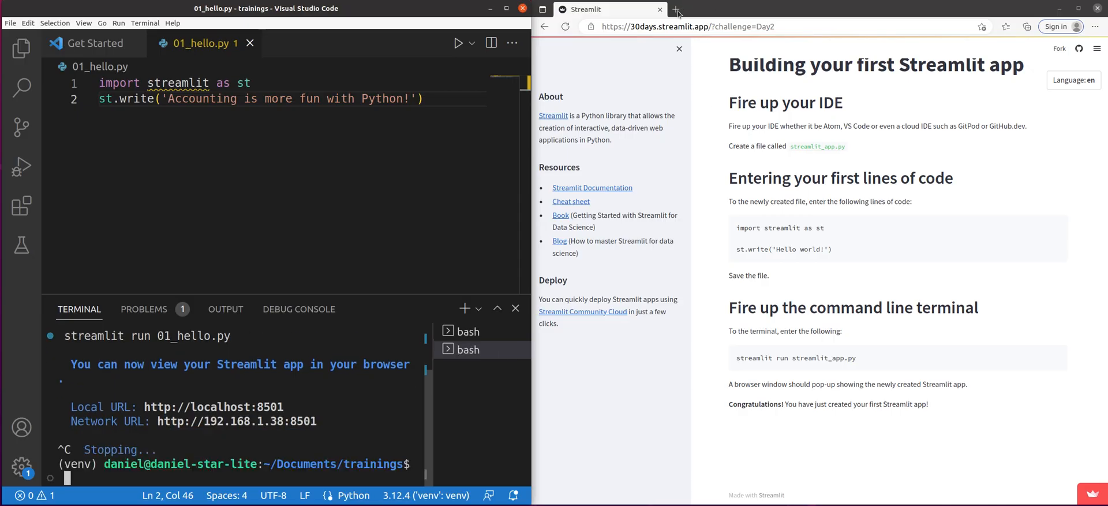
left_click(675, 11)
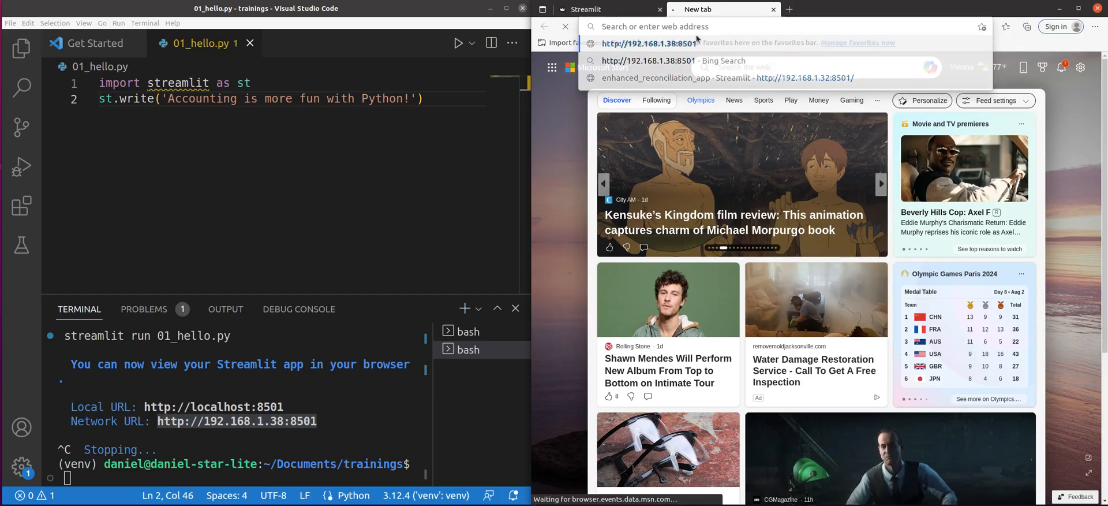
left_click(649, 44)
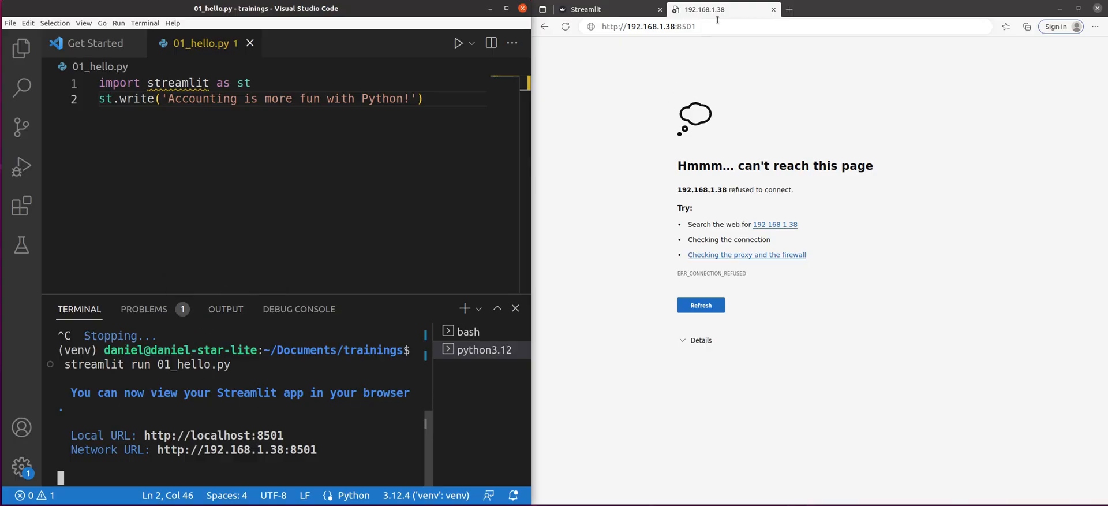
- Reload the app's network address so the page shows 'Accounting is more fun with Python!'
left_click(714, 27)
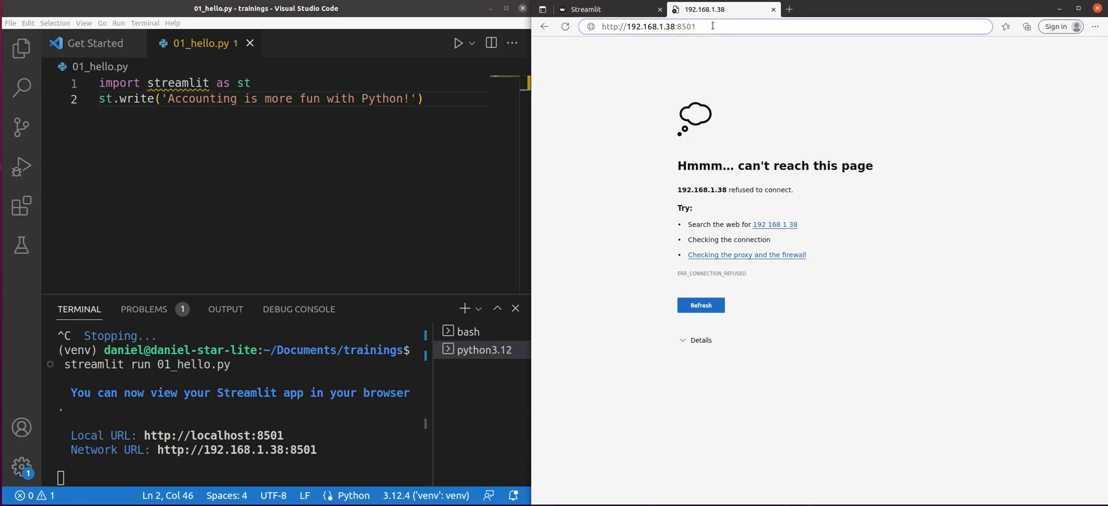
left_click(701, 305)
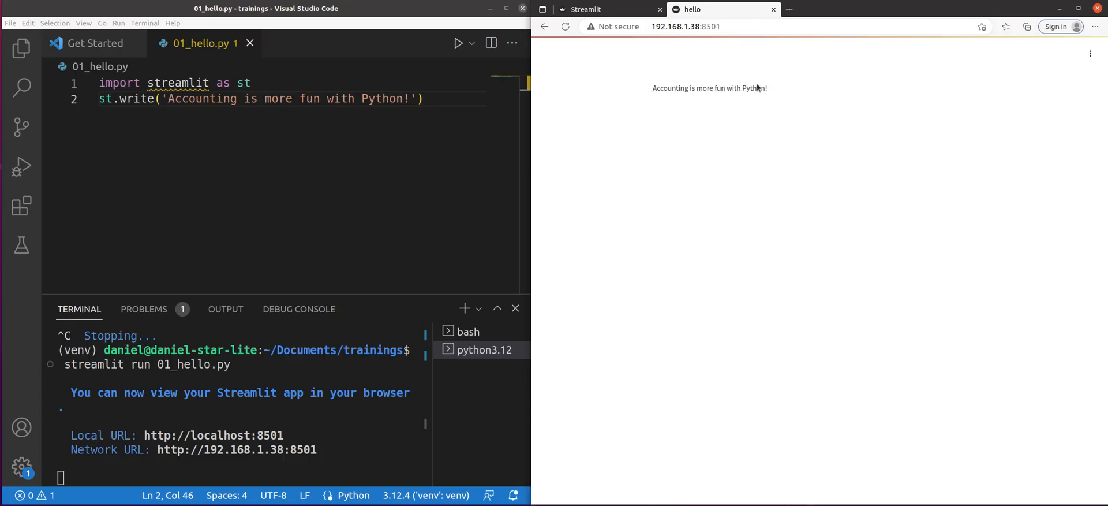
- Return to the Streamlit 30 Days Day 2 tutorial tab
left_click(584, 9)
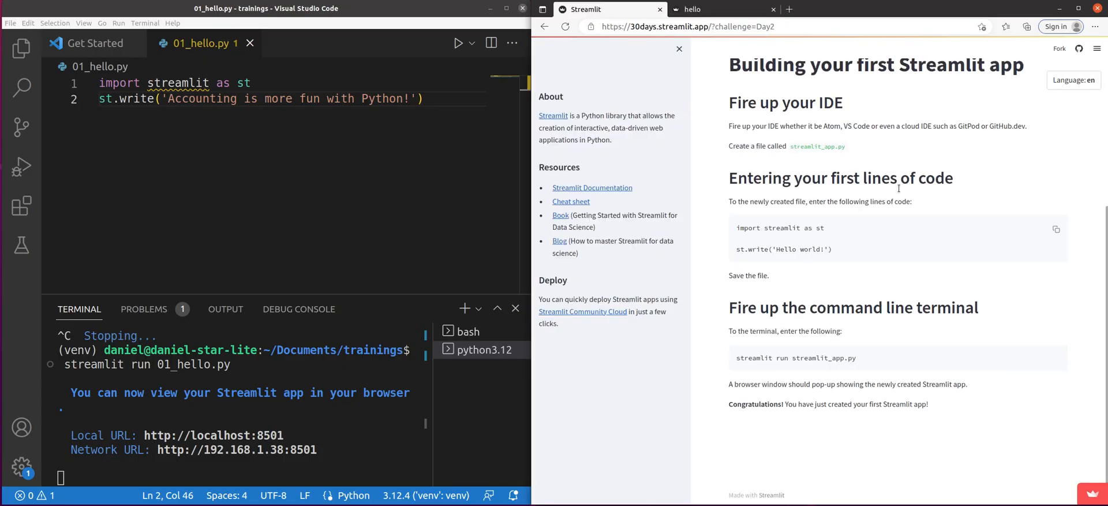
mouse_move(847, 269)
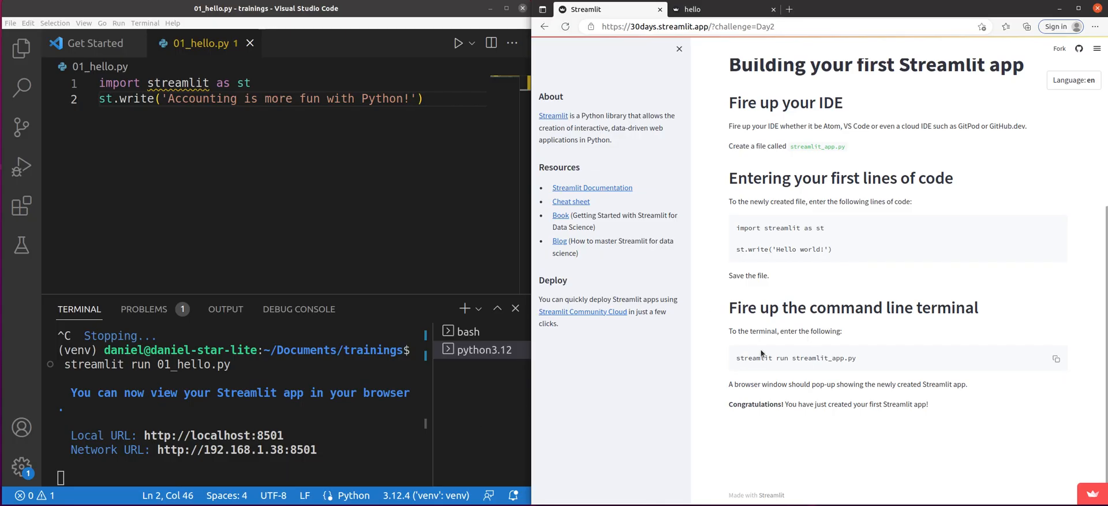
mouse_move(740, 354)
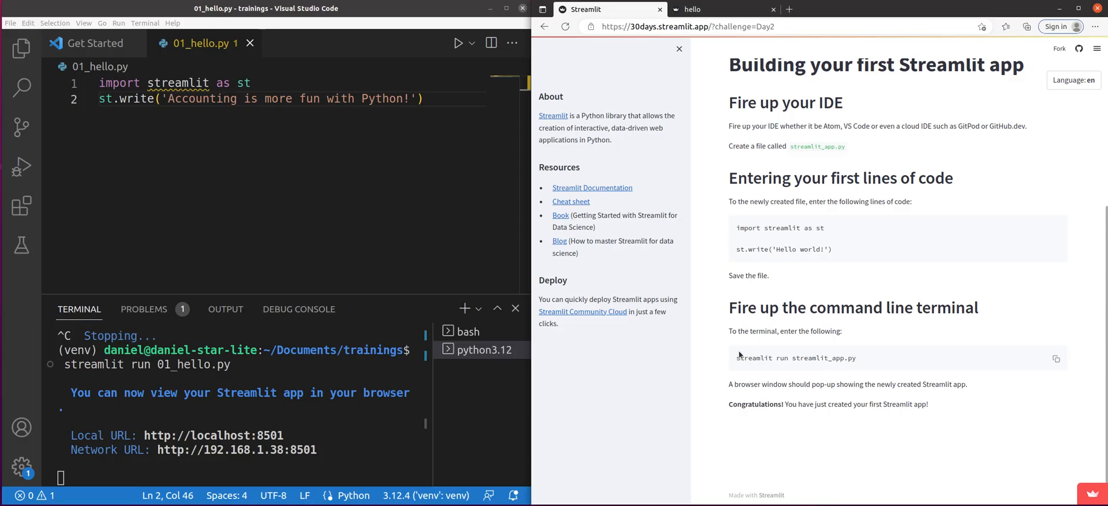